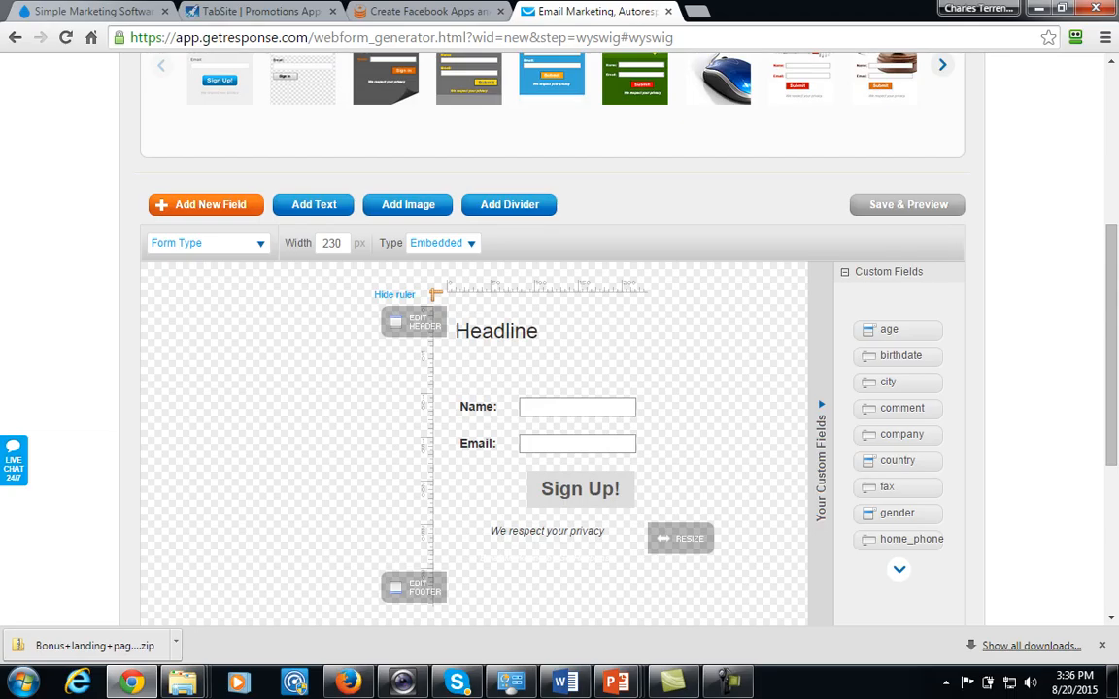
mouse_move(226, 310)
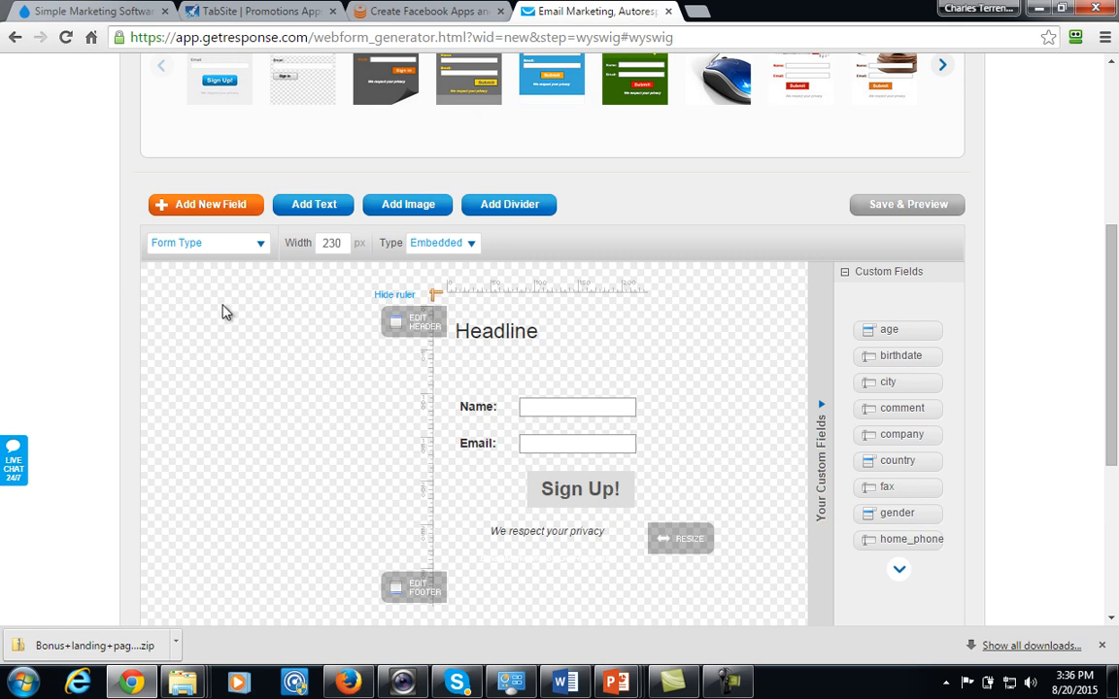
mouse_move(435, 478)
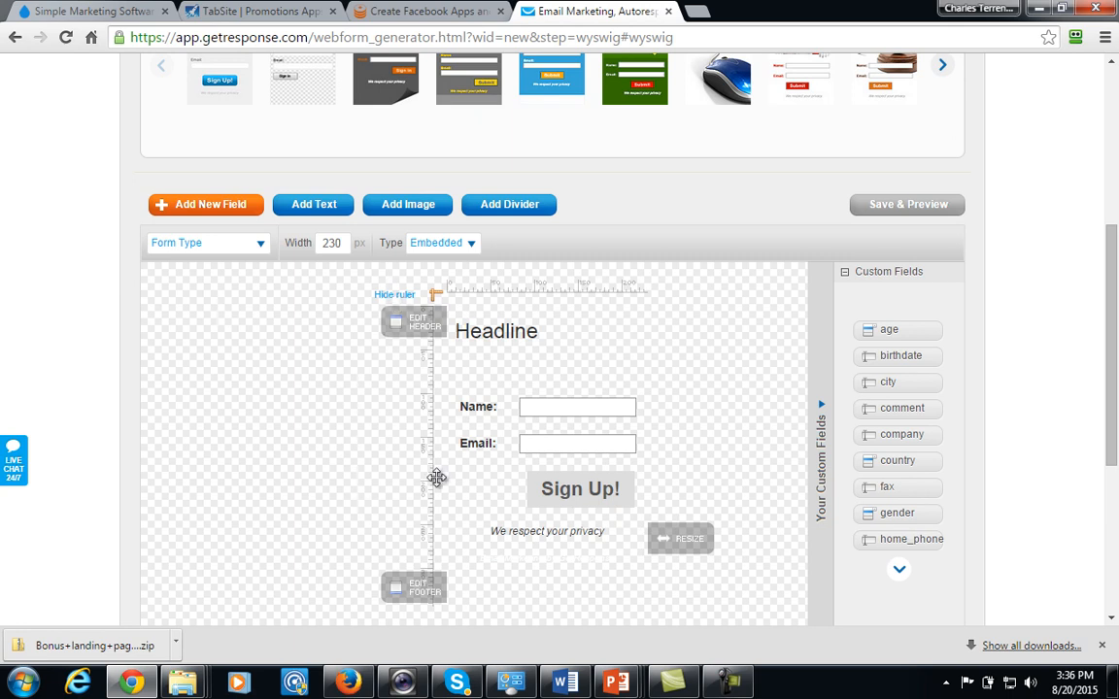
mouse_move(792, 439)
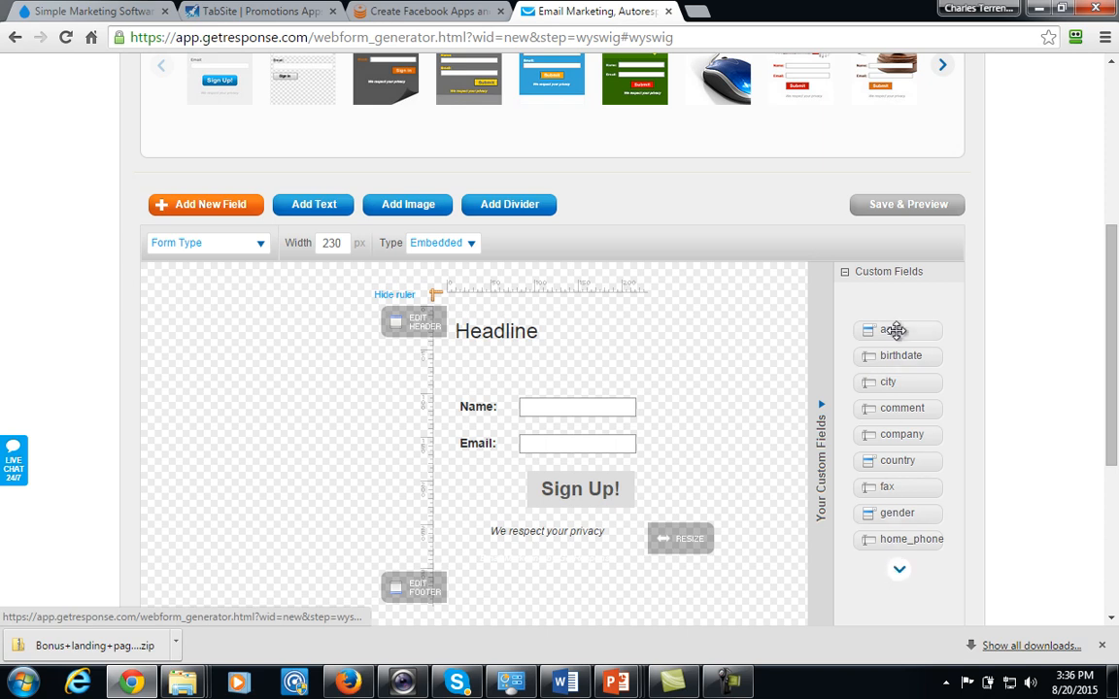
mouse_move(592, 553)
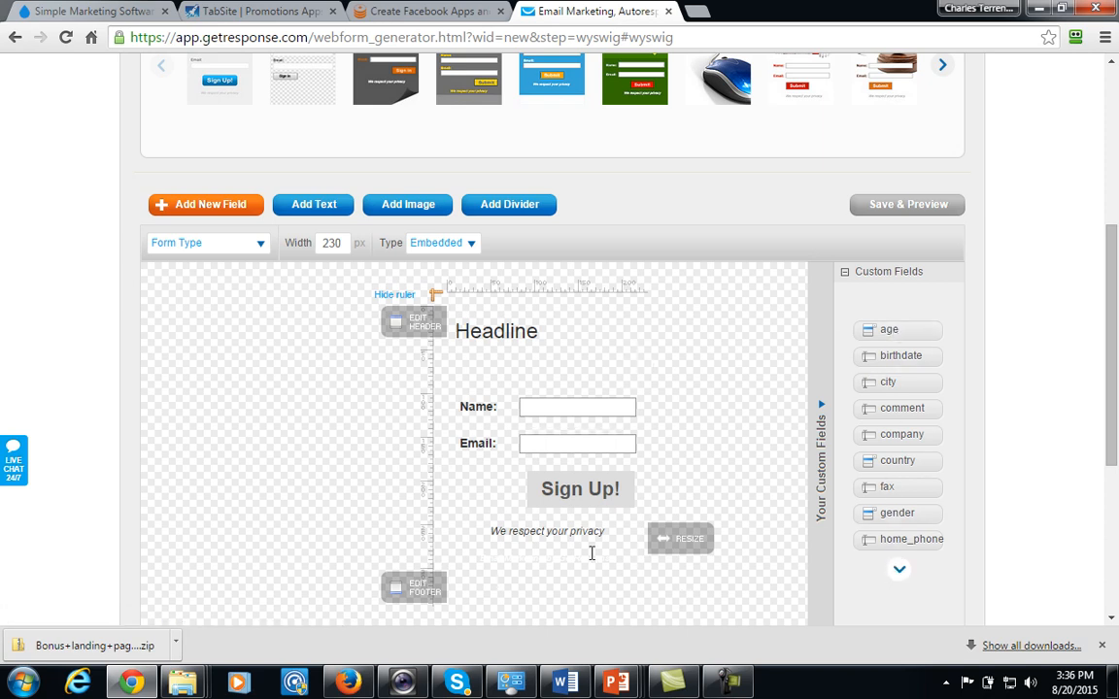
mouse_move(381, 532)
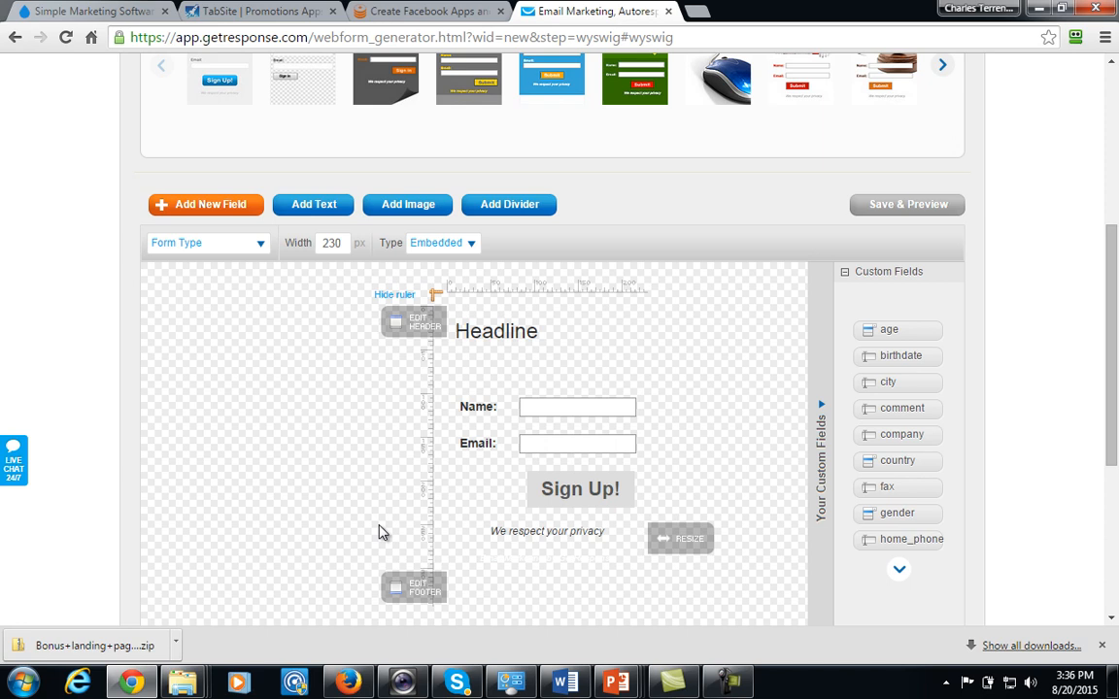
Step: Review the form's settings: its name, confirmed opt-in and the default thank-you page
scroll(up, 3)
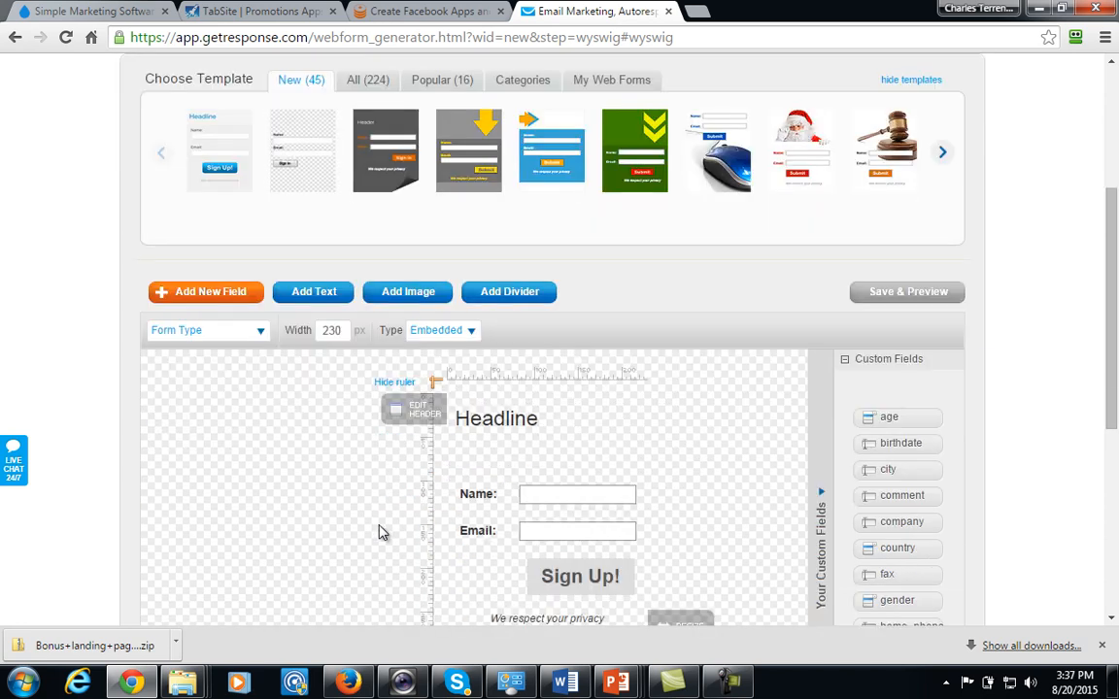
click(568, 107)
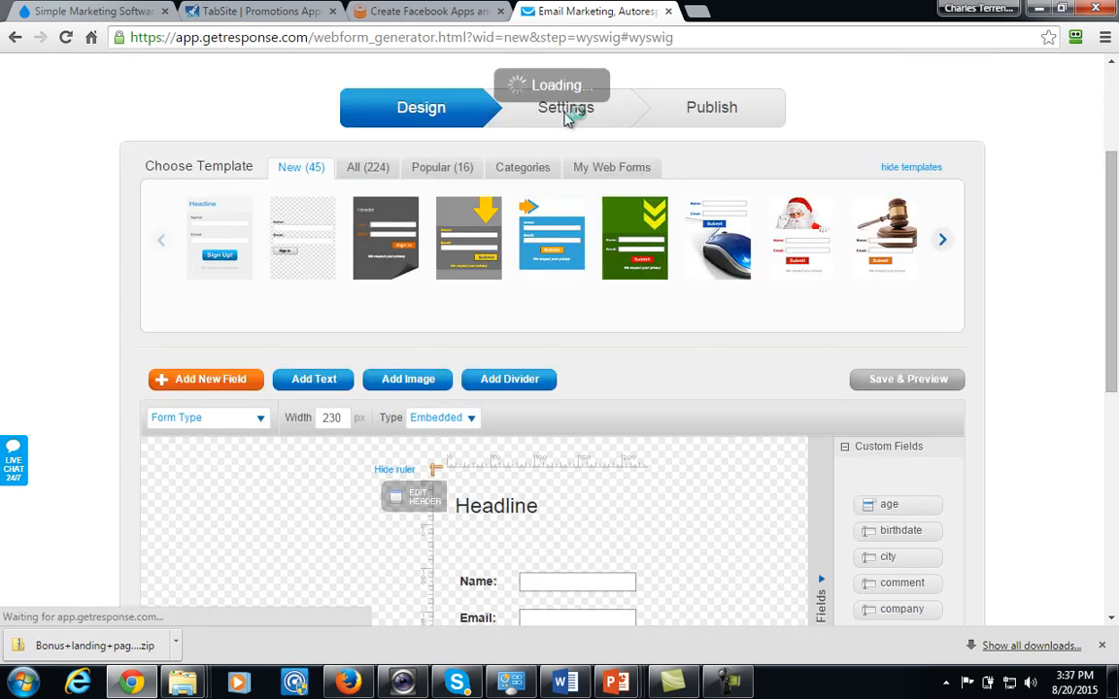
click(565, 107)
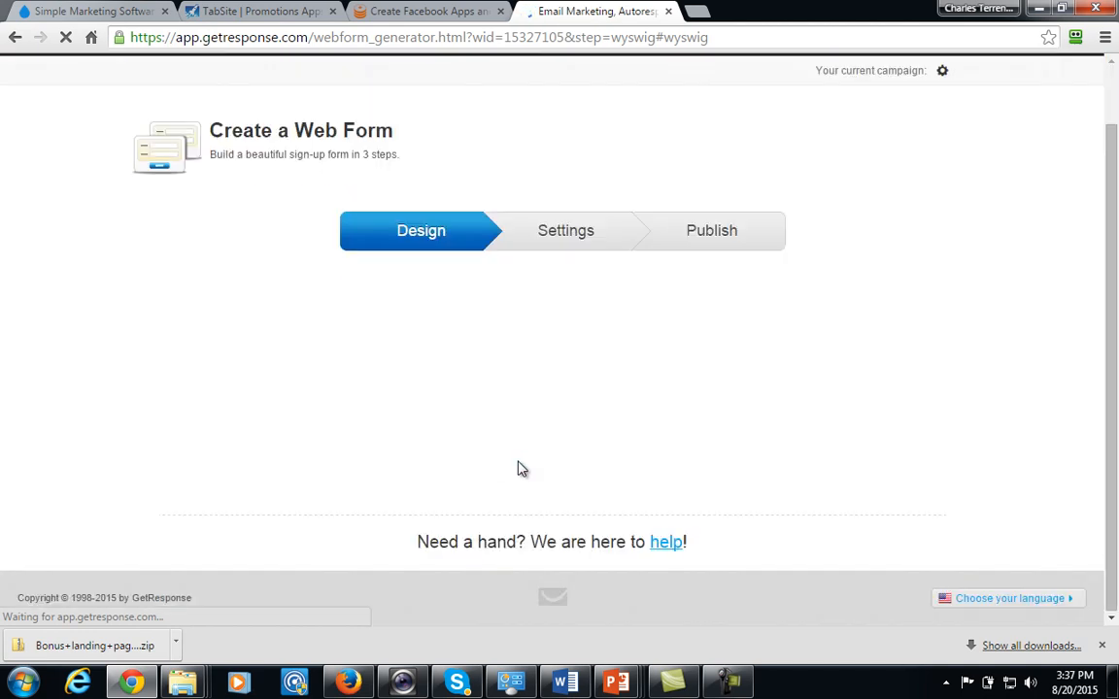
click(566, 229)
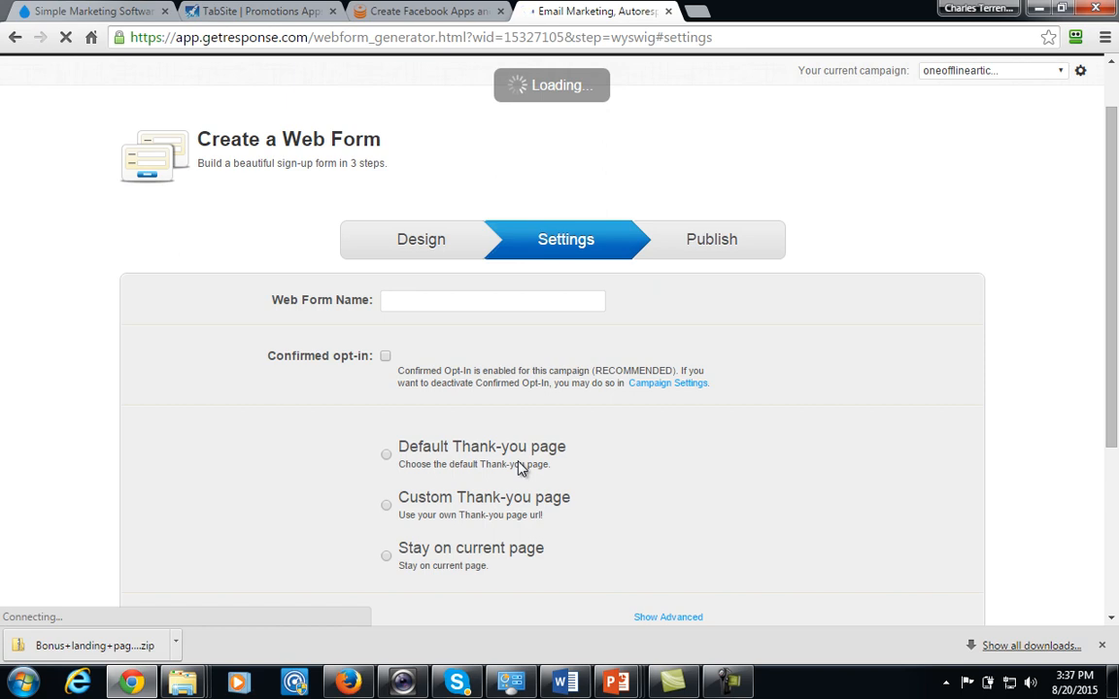
mouse_move(412, 477)
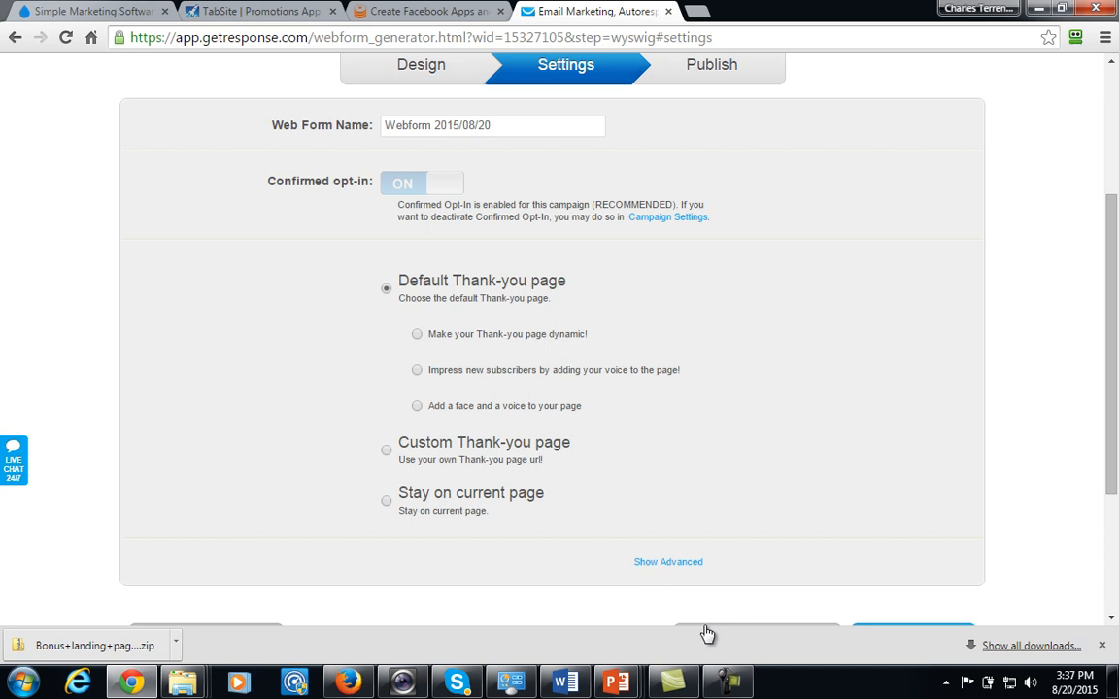
mouse_move(691, 101)
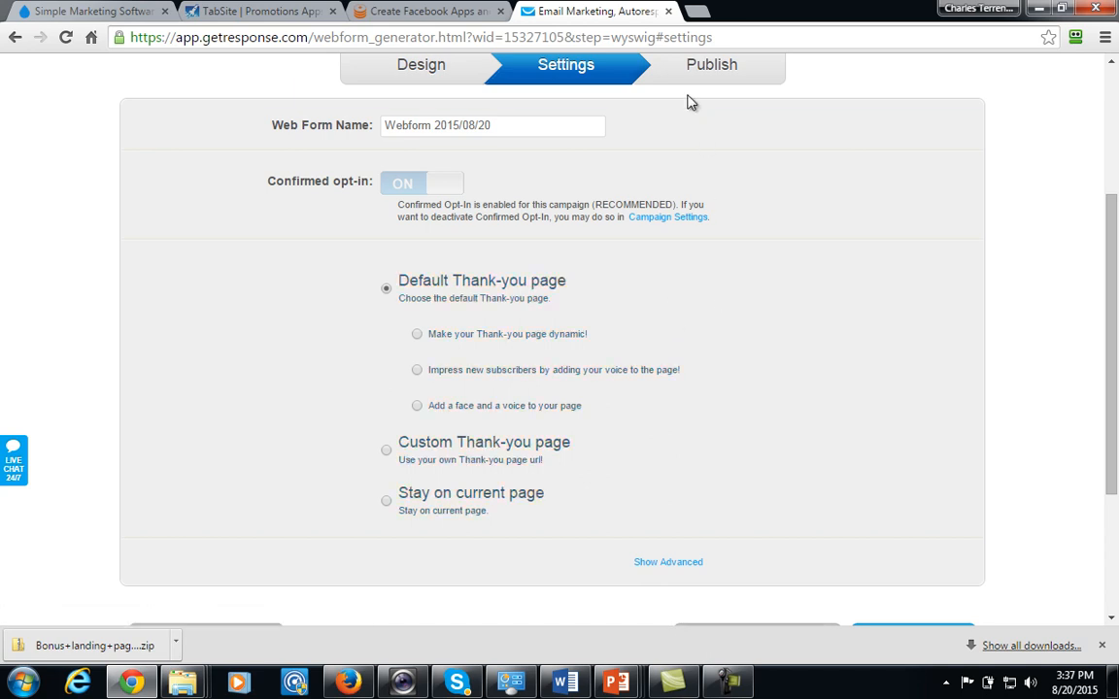
Step: Move to the Publish step showing the form's JavaScript embed code
click(711, 64)
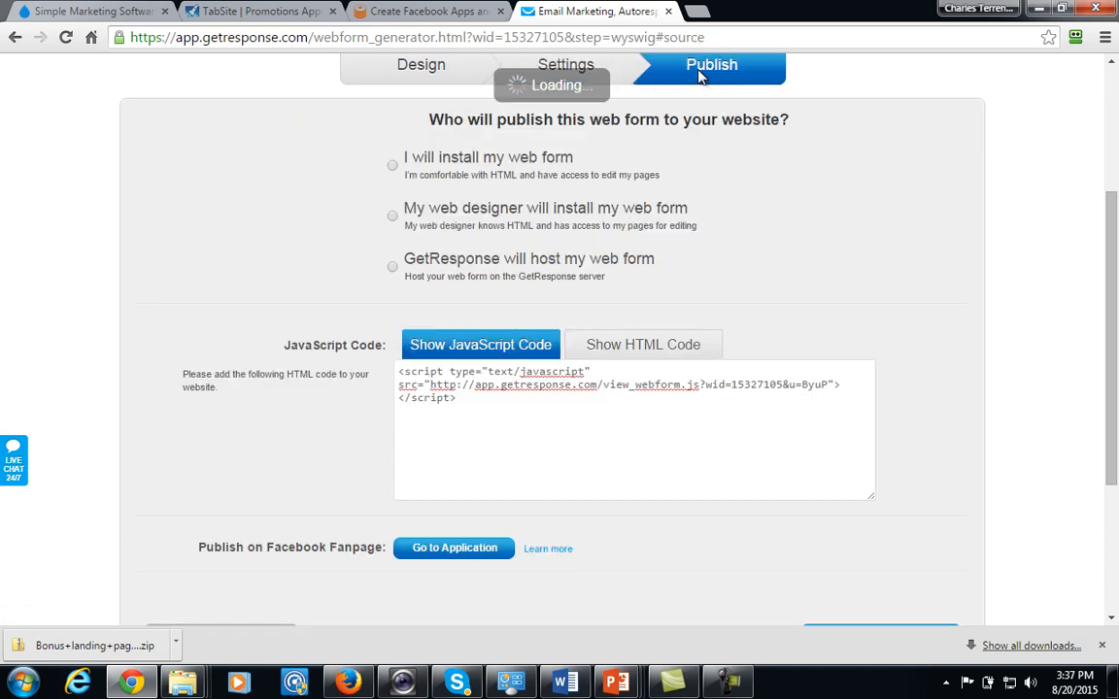